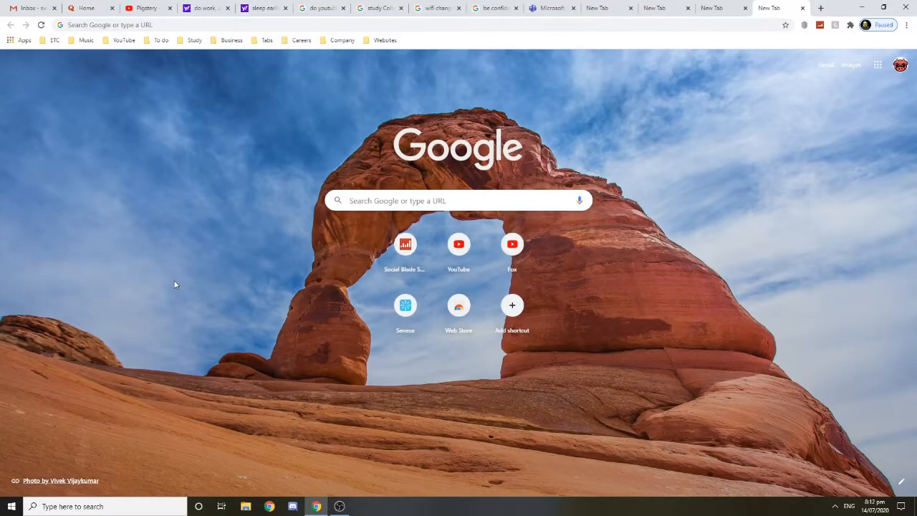
mouse_move(232, 102)
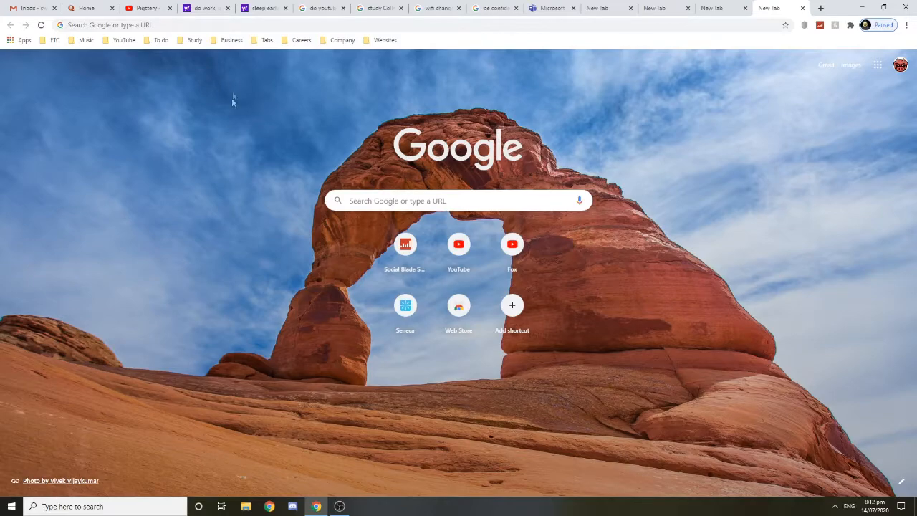
Go to nitrado.net, find the ARK game server under My Services and log in to its web interface.
type("nitrado.net/eng/rent-gameserver")
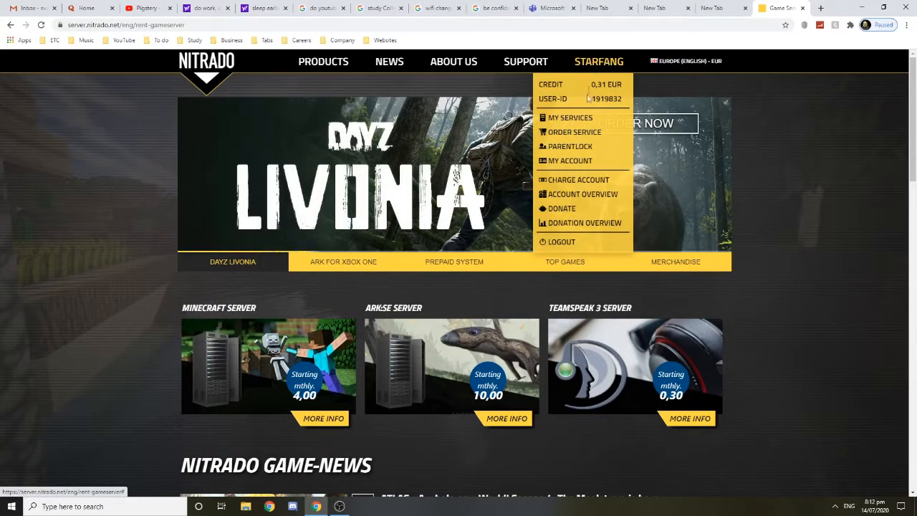
left_click(571, 117)
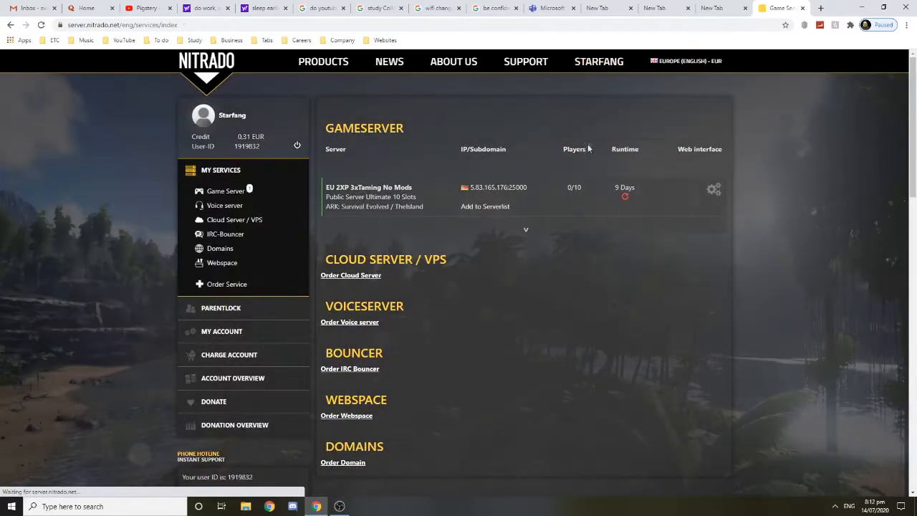
left_click(526, 229)
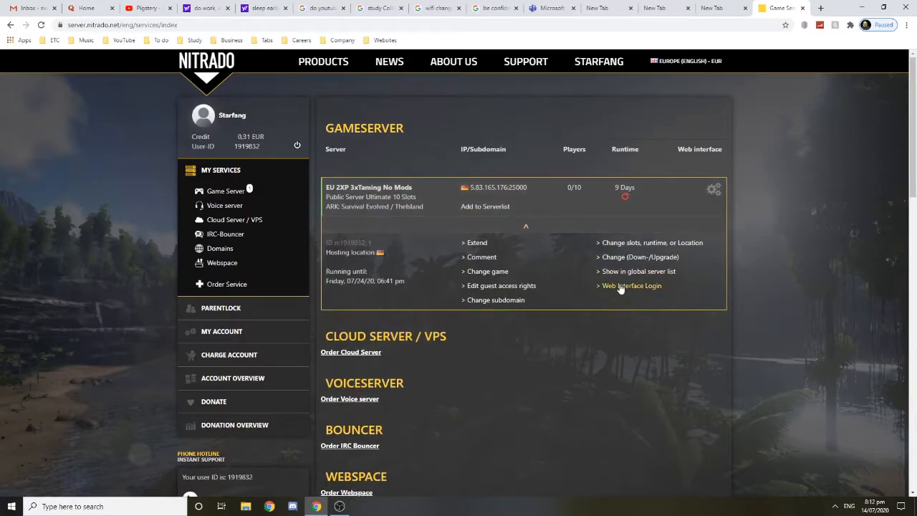
left_click(630, 285)
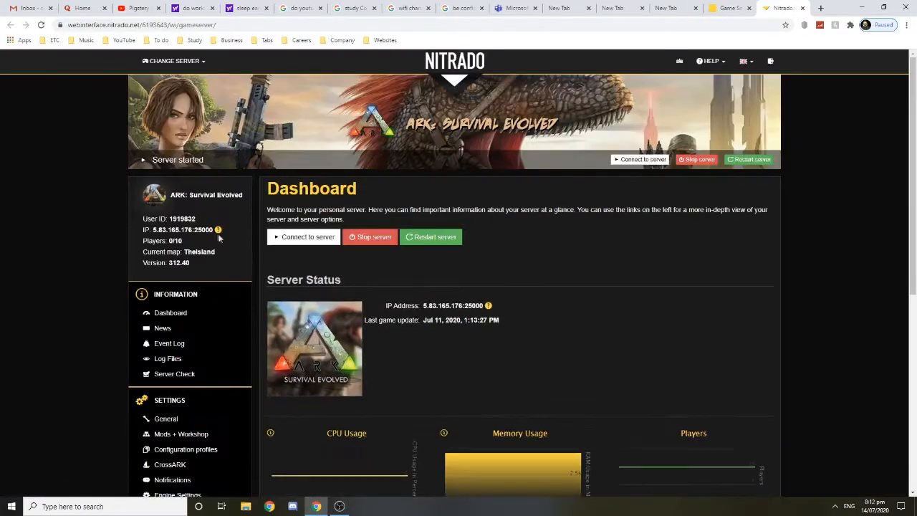
Navigate from the dashboard sidebar to the Mods + Workshop settings, then toward the General settings.
scroll("down", 3)
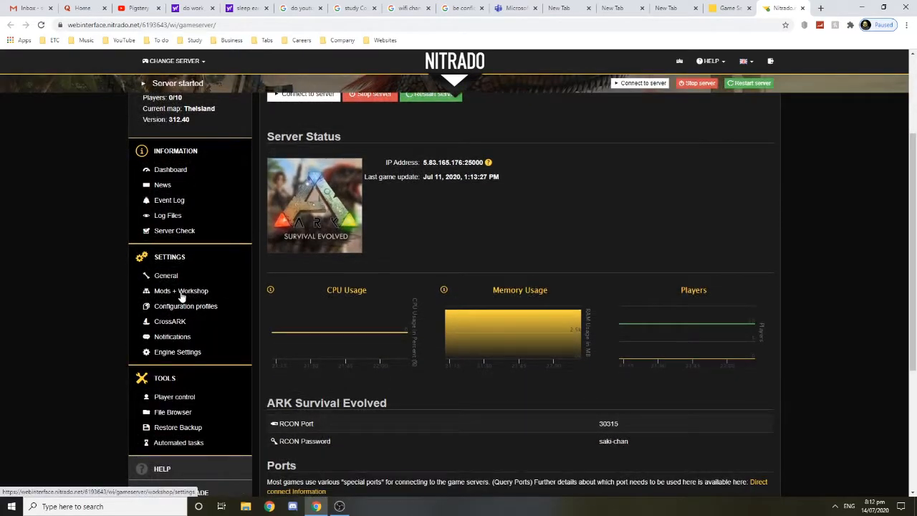
left_click(180, 290)
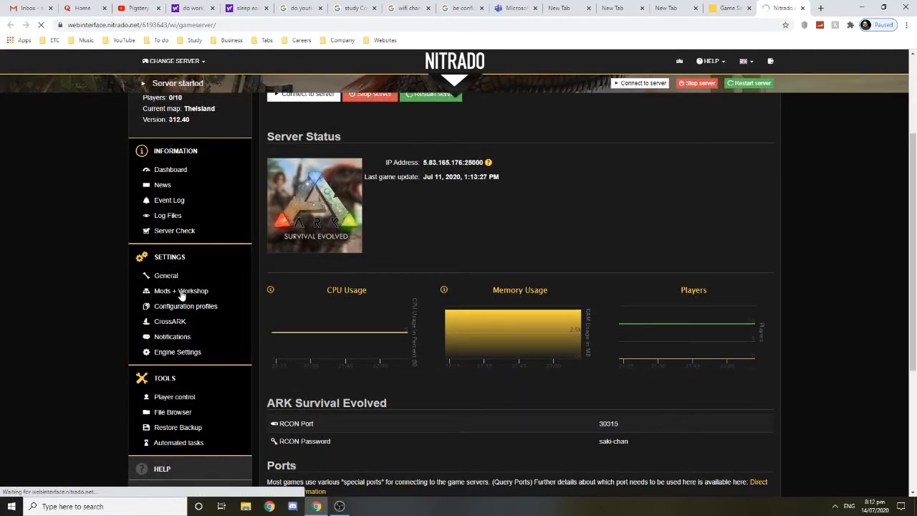
left_click(181, 289)
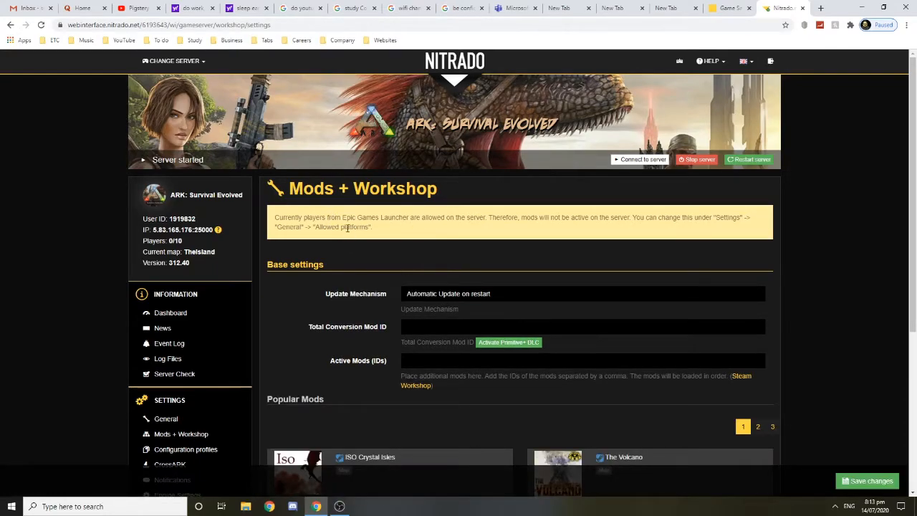
scroll("down", 3)
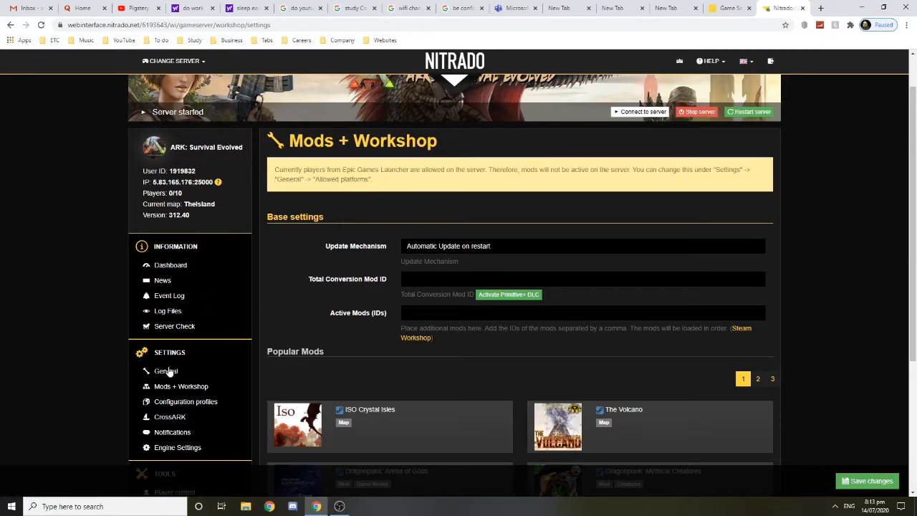
left_click(166, 370)
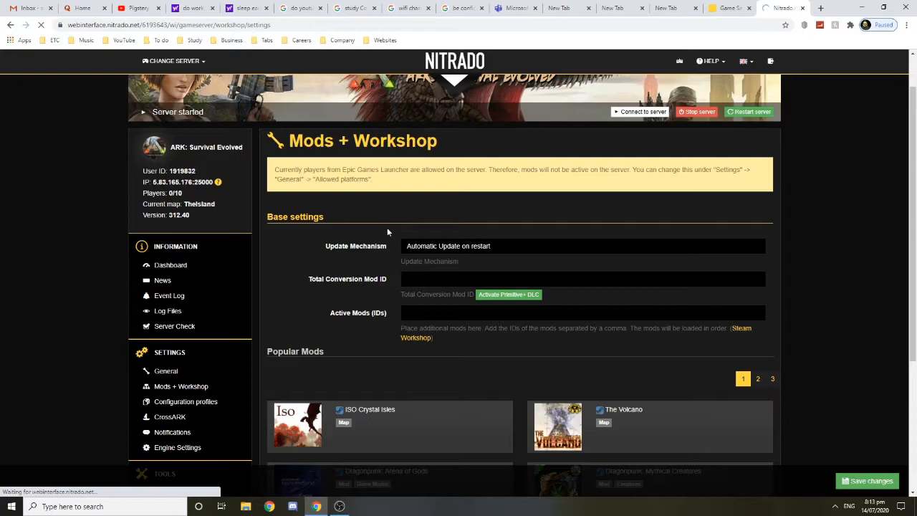
Search settings for 'epic', set Allowed platforms to 'Allow only Steam players' and save changes.
left_click(166, 370)
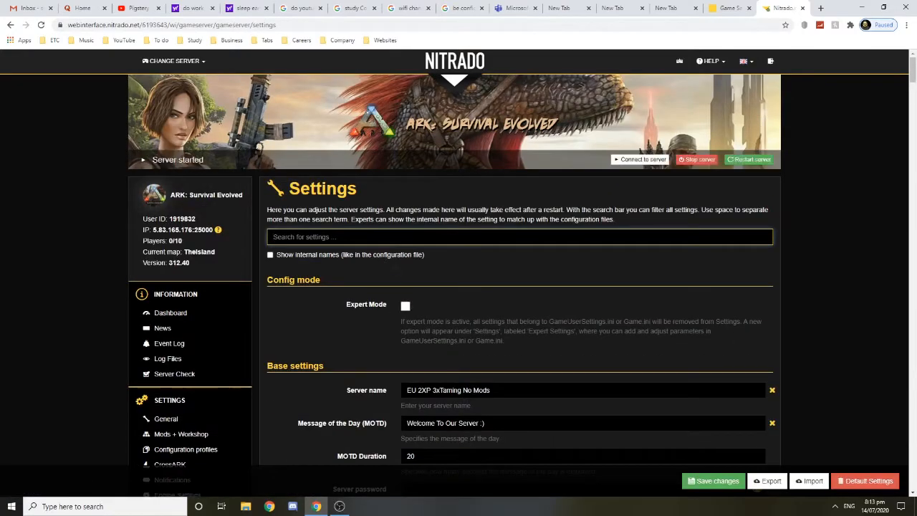
type("epic")
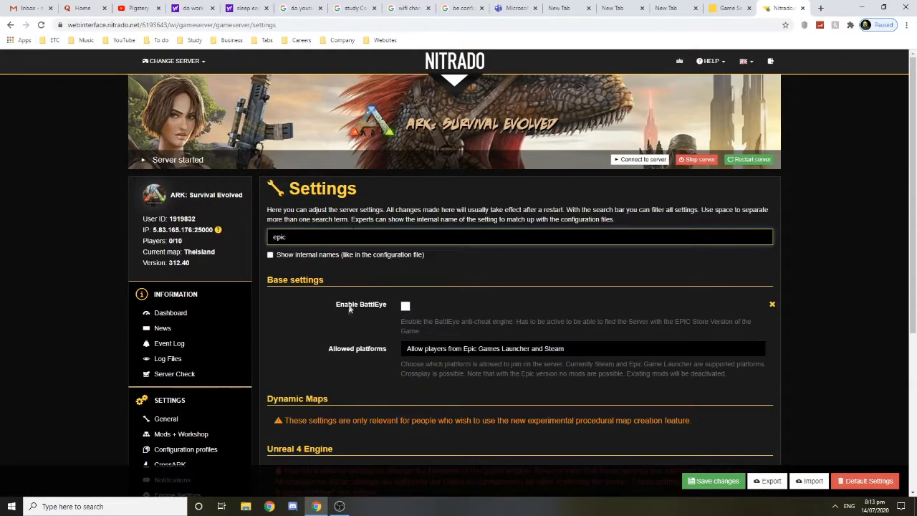
left_click(582, 348)
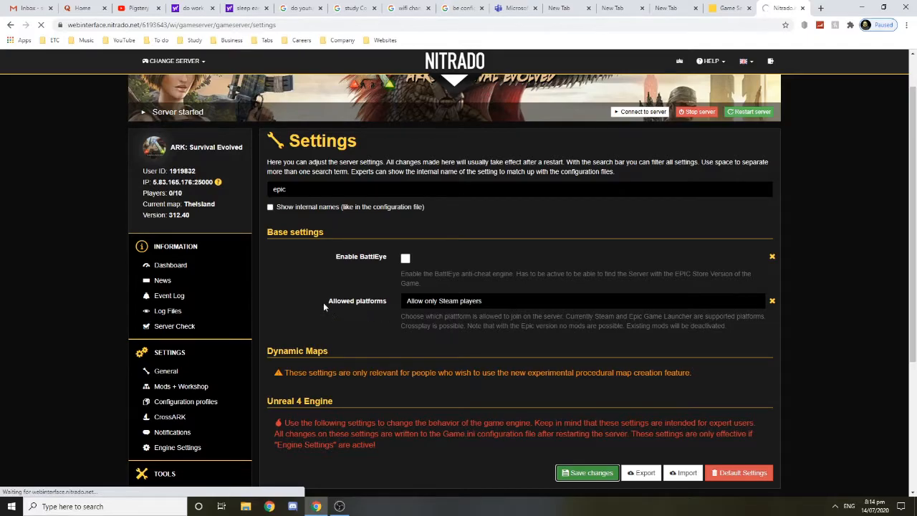
left_click(588, 473)
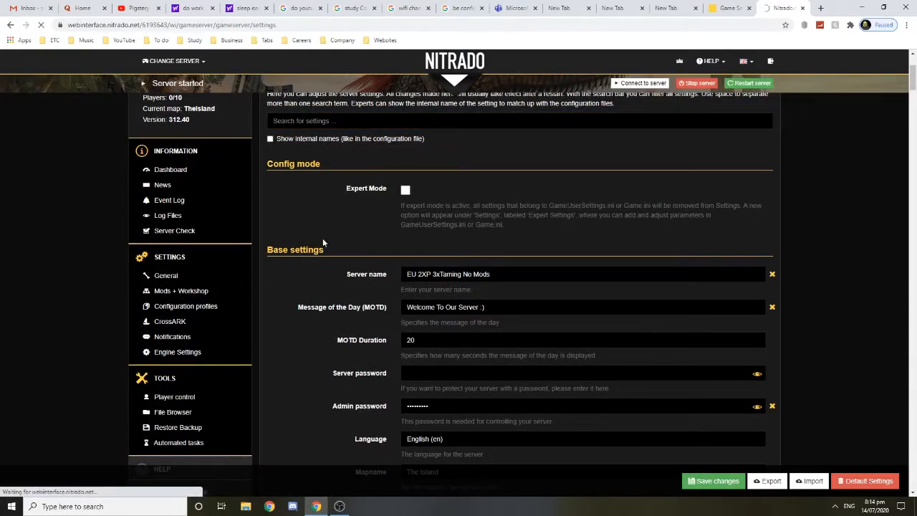
On Mods + Workshop, browse Popular Mods pages and select the existing Active Mods ID for replacement with two IDs.
left_click(181, 290)
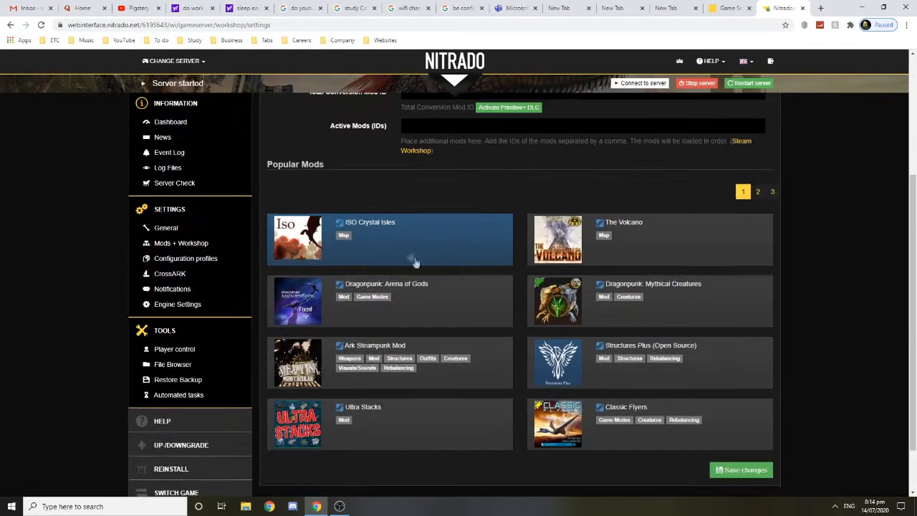
left_click(756, 192)
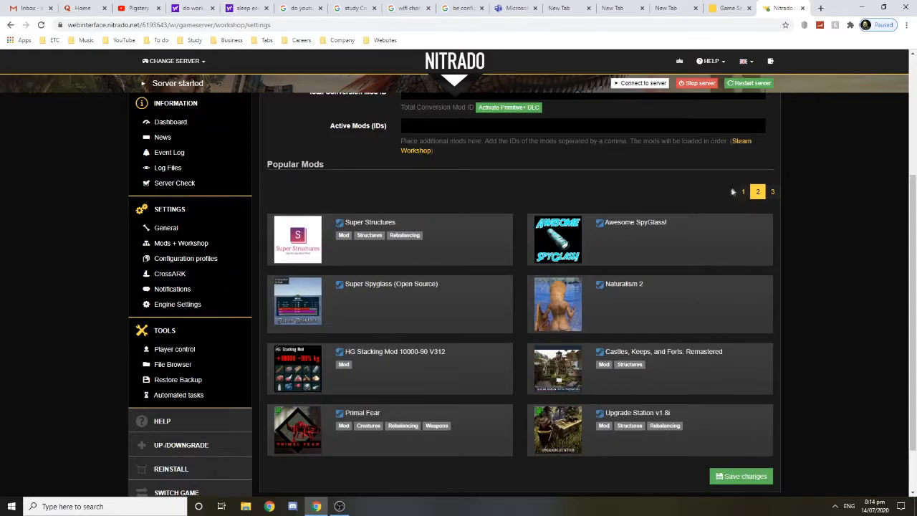
left_click(742, 193)
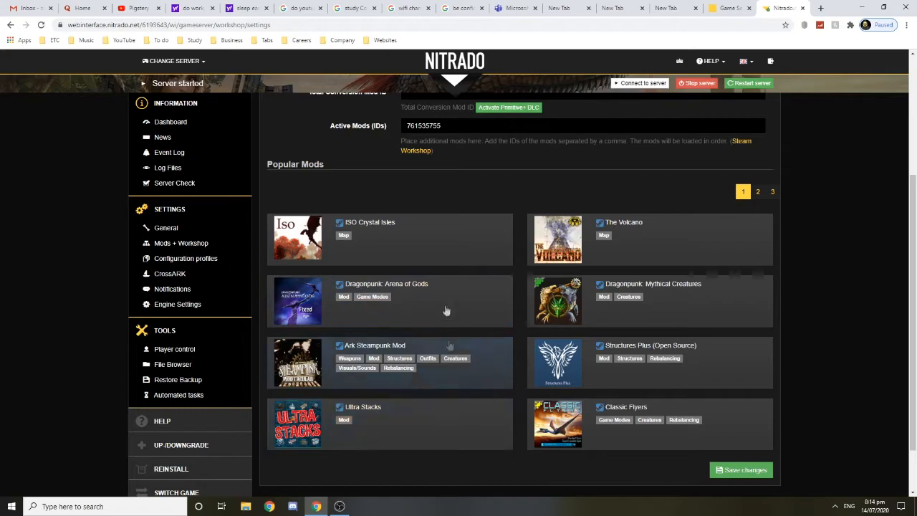
triple_click(582, 126)
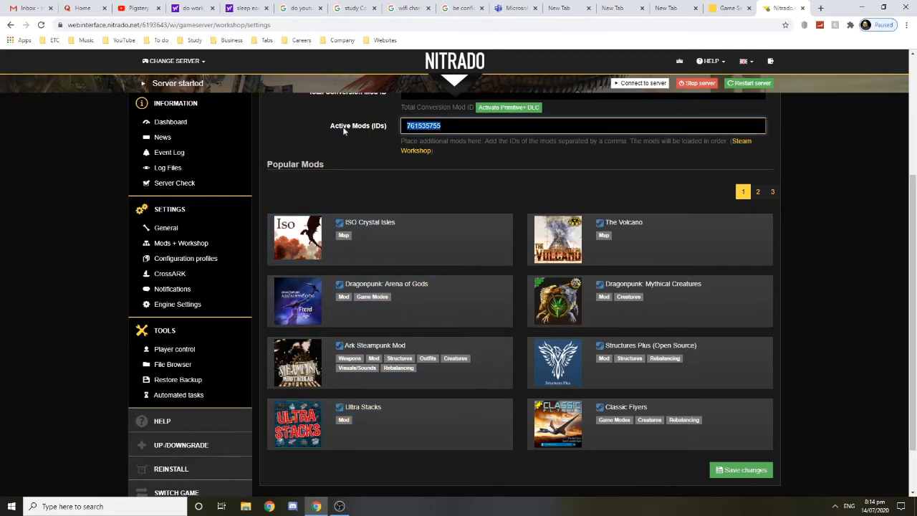
left_click(390, 238)
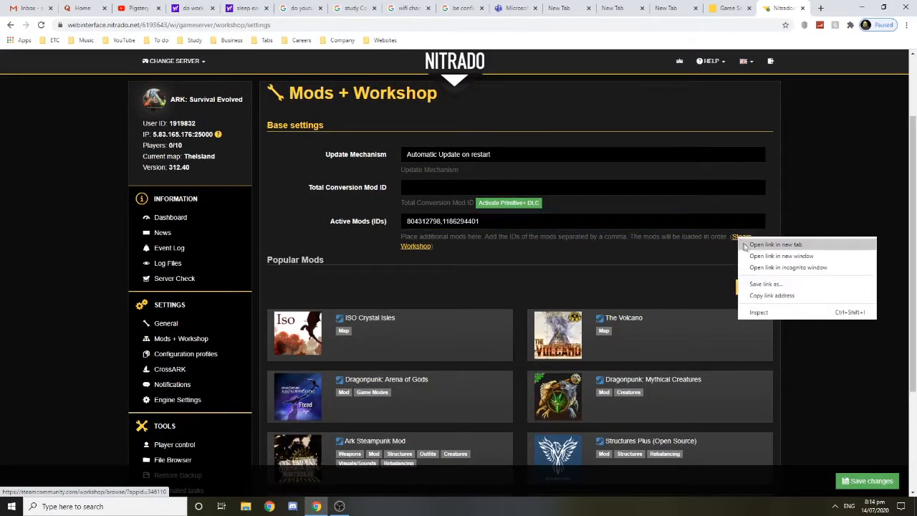
Browse the ARK Steam Workshop to page 2 and filter Content Types to Mod only.
left_click(775, 244)
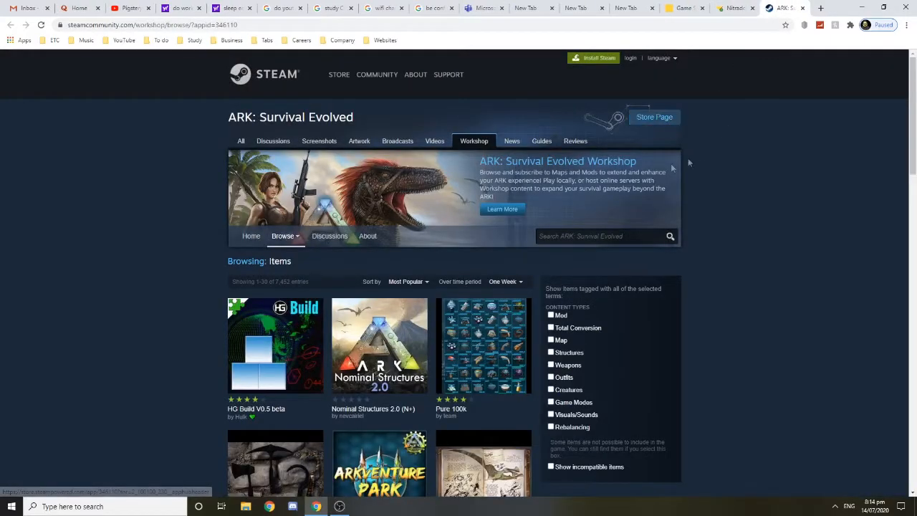
scroll("down", 3)
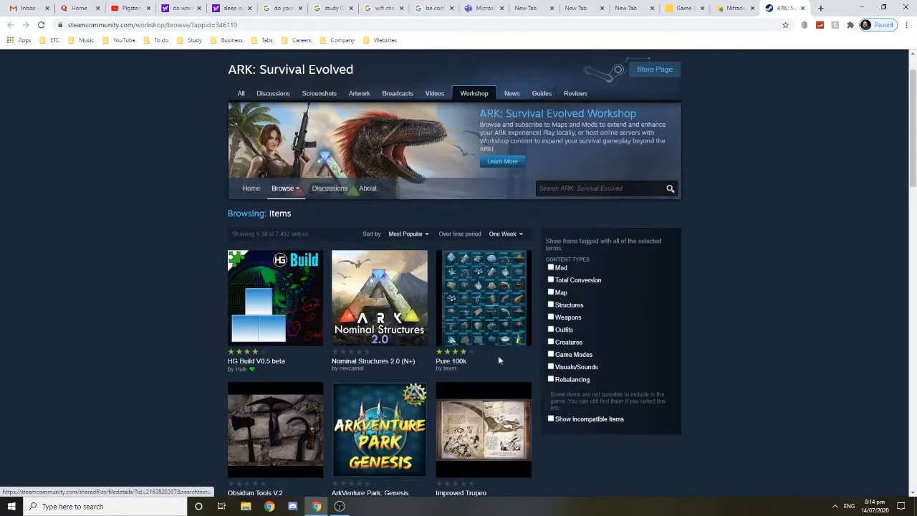
scroll("down", 3)
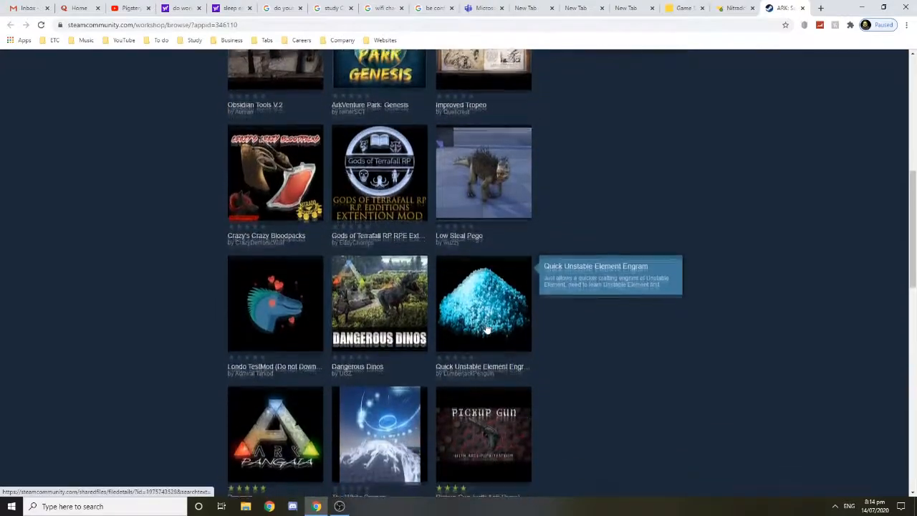
scroll("down", 3)
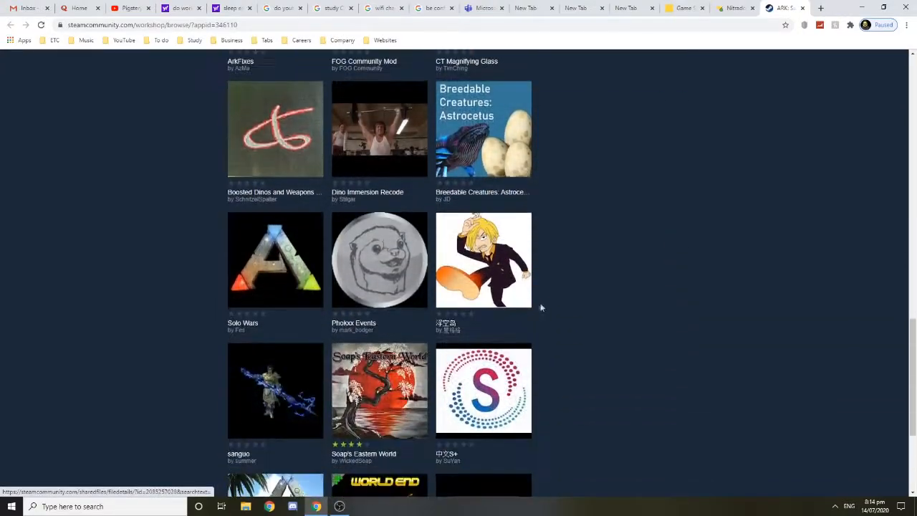
scroll("down", 3)
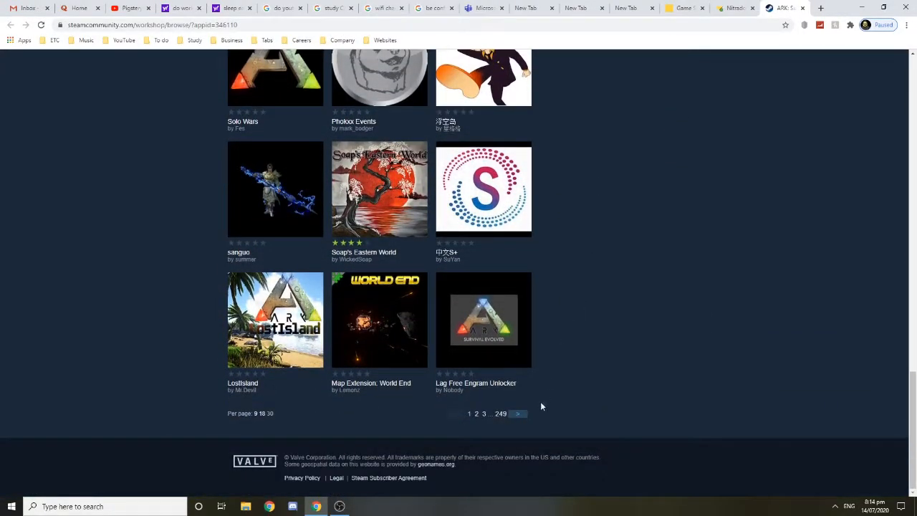
left_click(517, 413)
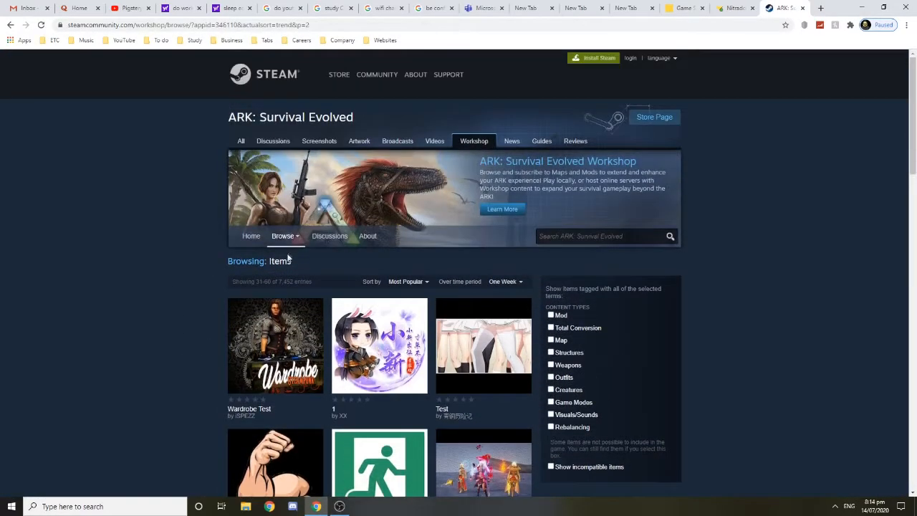
mouse_move(380, 251)
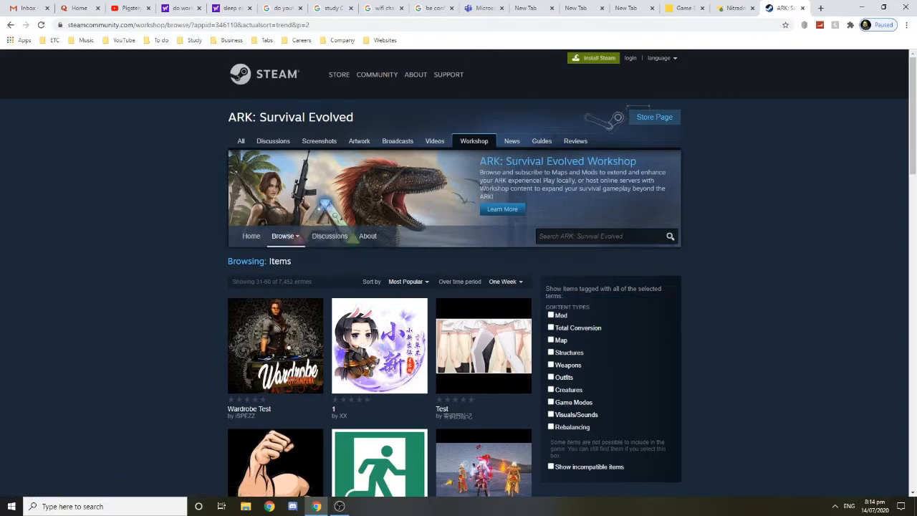
left_click(550, 315)
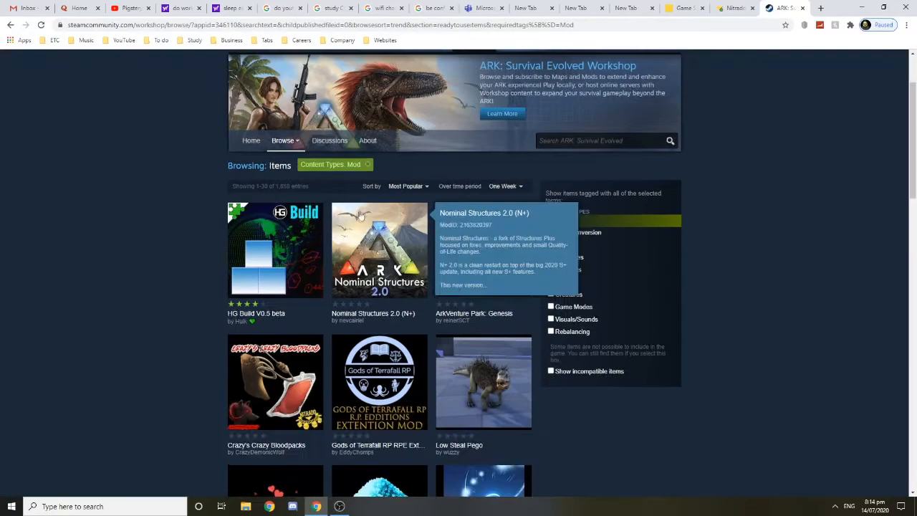
Read through the HazeStacks mod page and its Mod ID, then return to the 'stacks' search results.
scroll("down", 3)
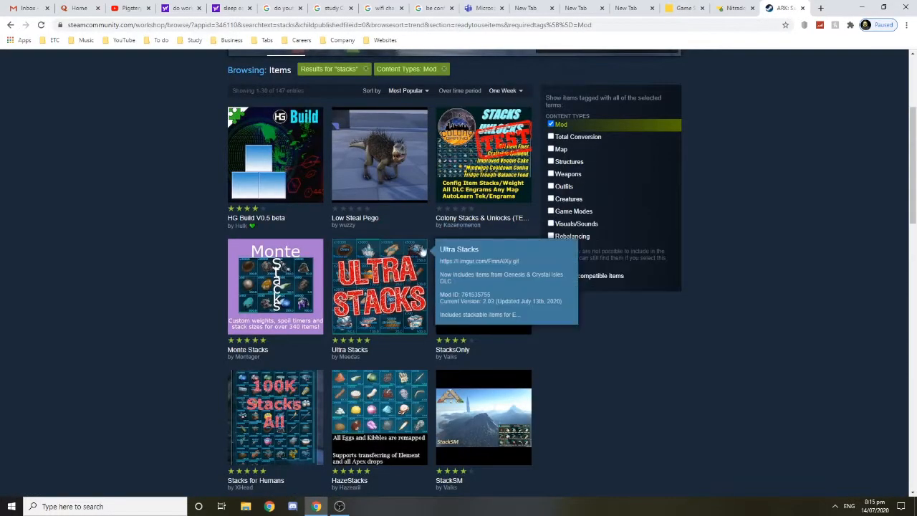
scroll("down", 3)
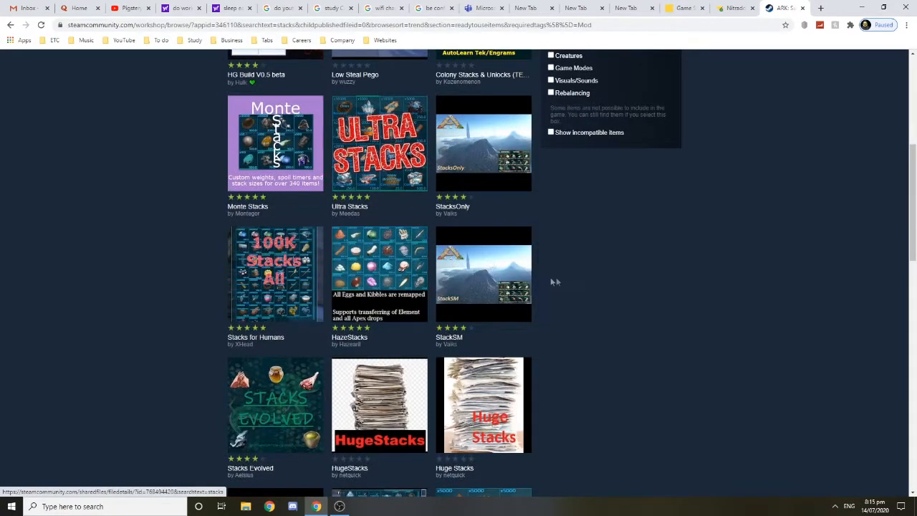
mouse_move(380, 272)
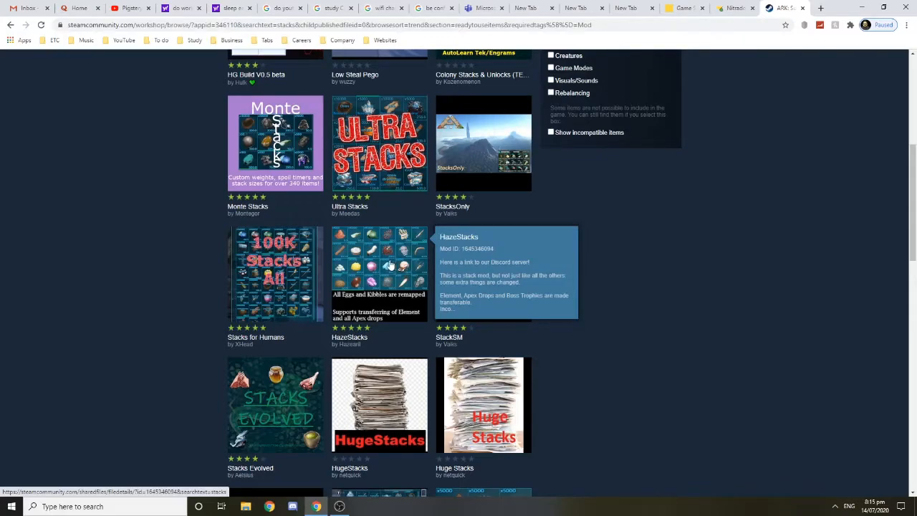
mouse_move(381, 271)
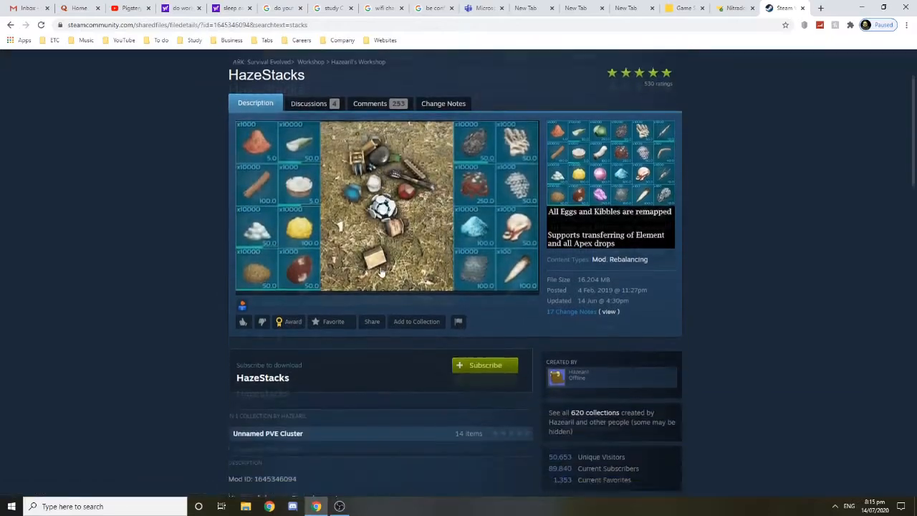
scroll("down", 3)
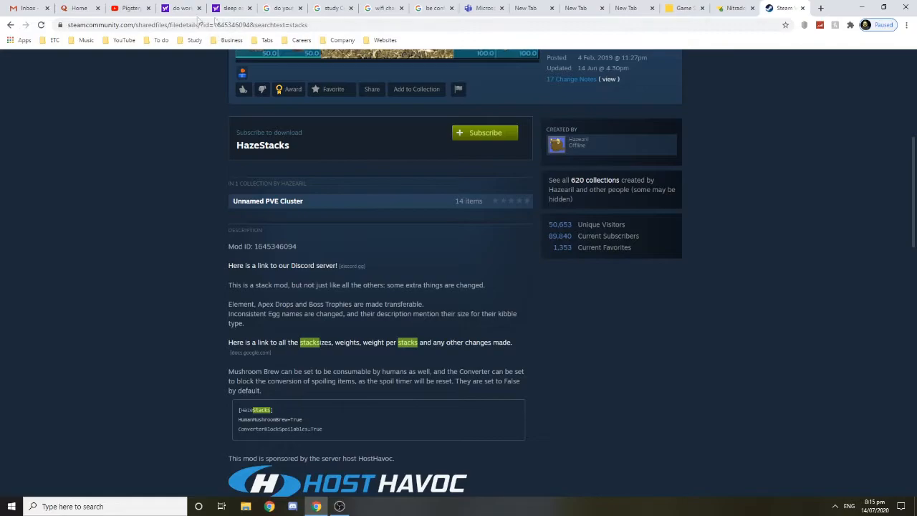
left_click(11, 25)
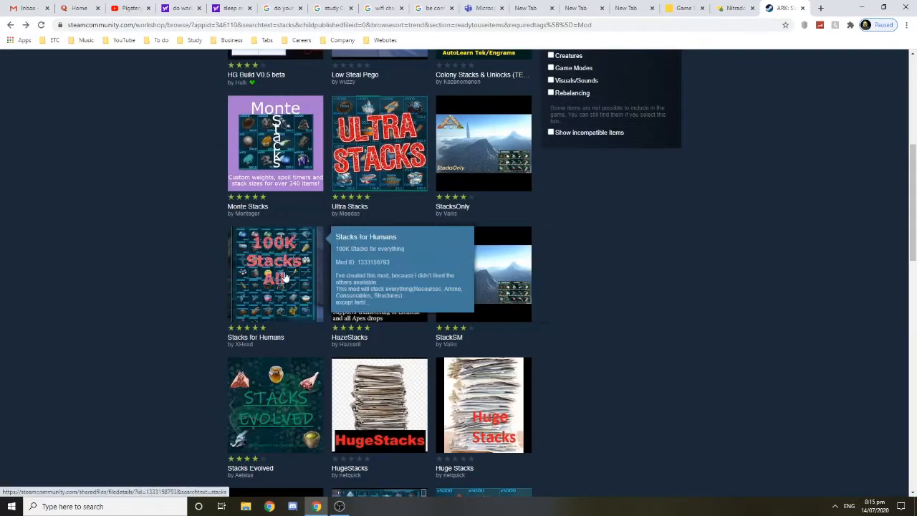
left_click(275, 276)
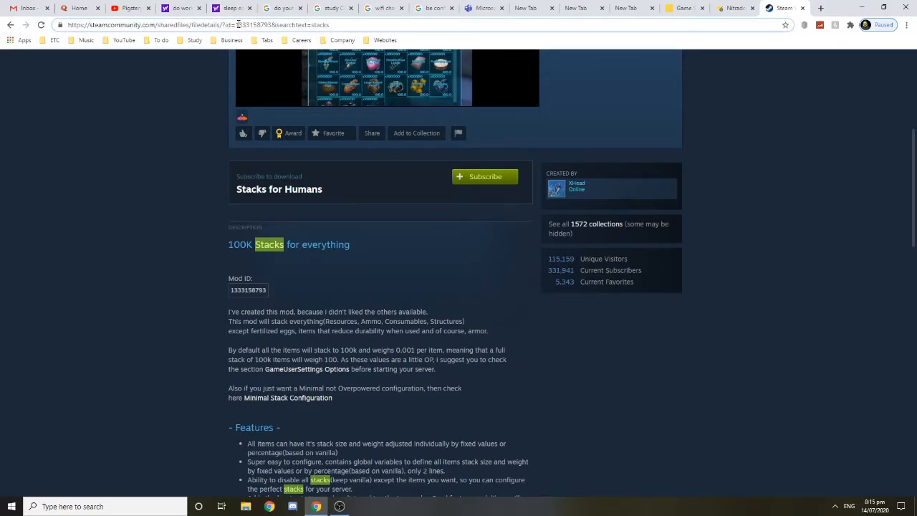
double_click(255, 24)
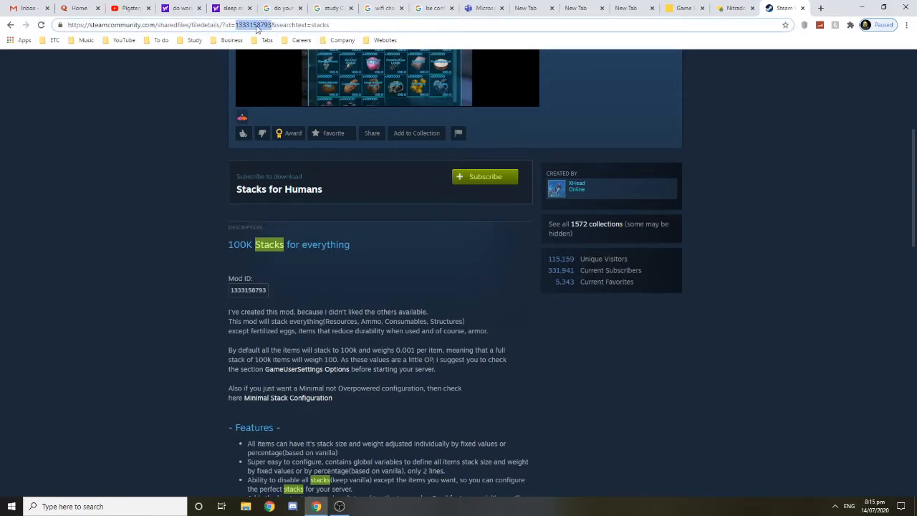
left_click(734, 9)
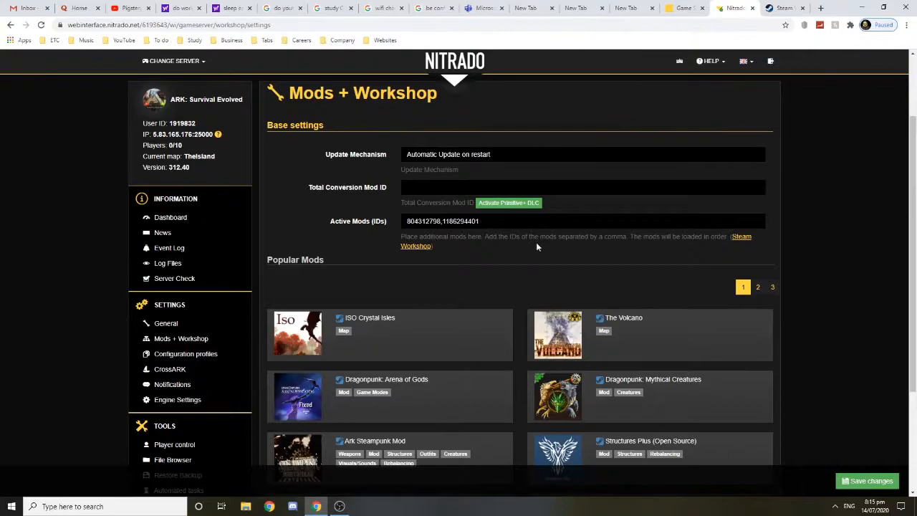
type(",1333158793")
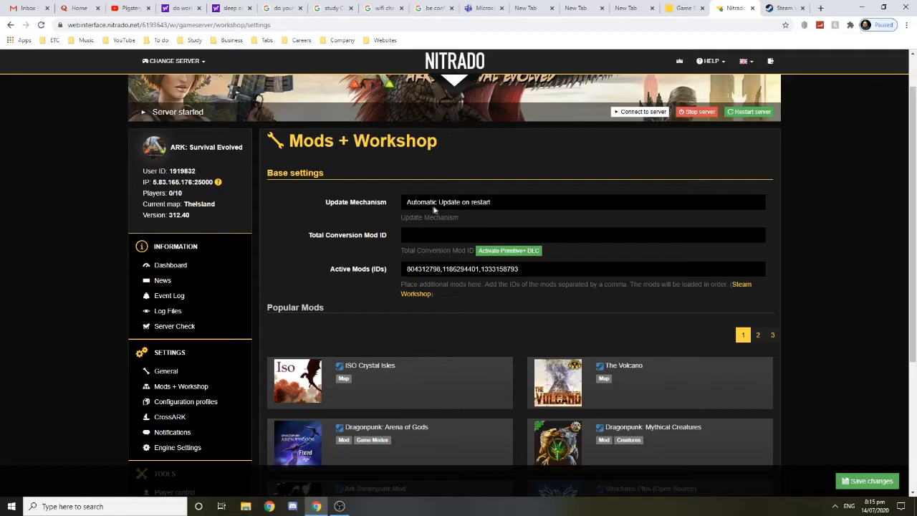
scroll("down", 3)
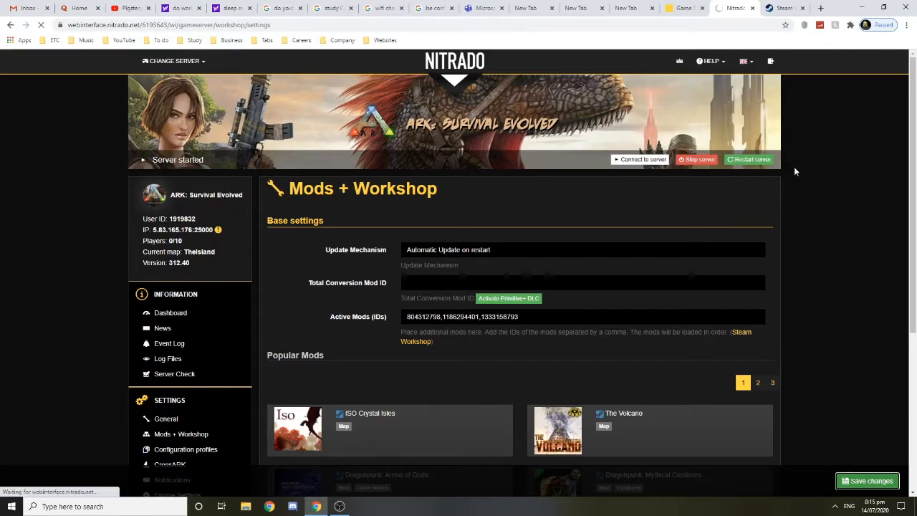
left_click(867, 481)
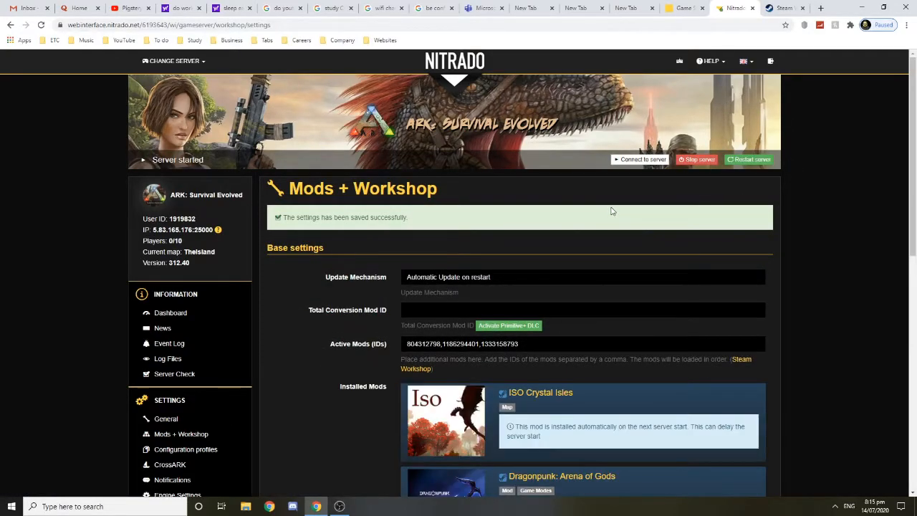
mouse_move(401, 214)
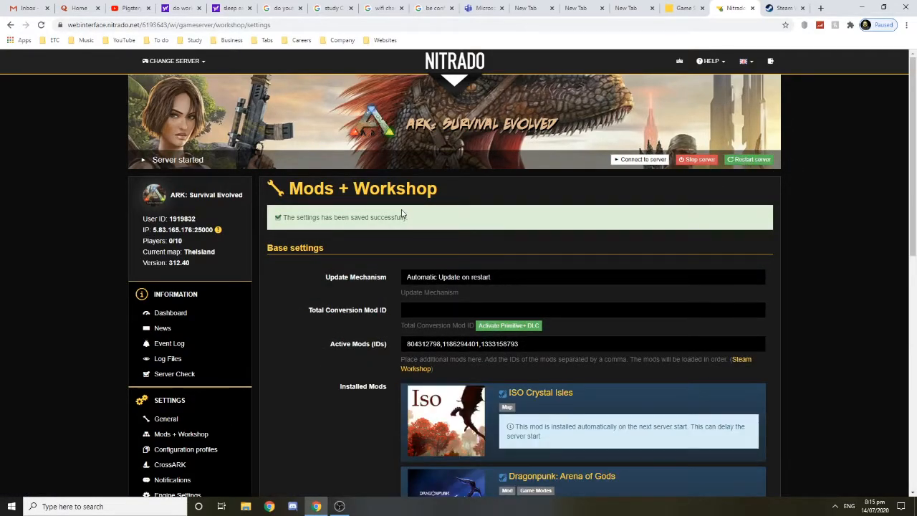